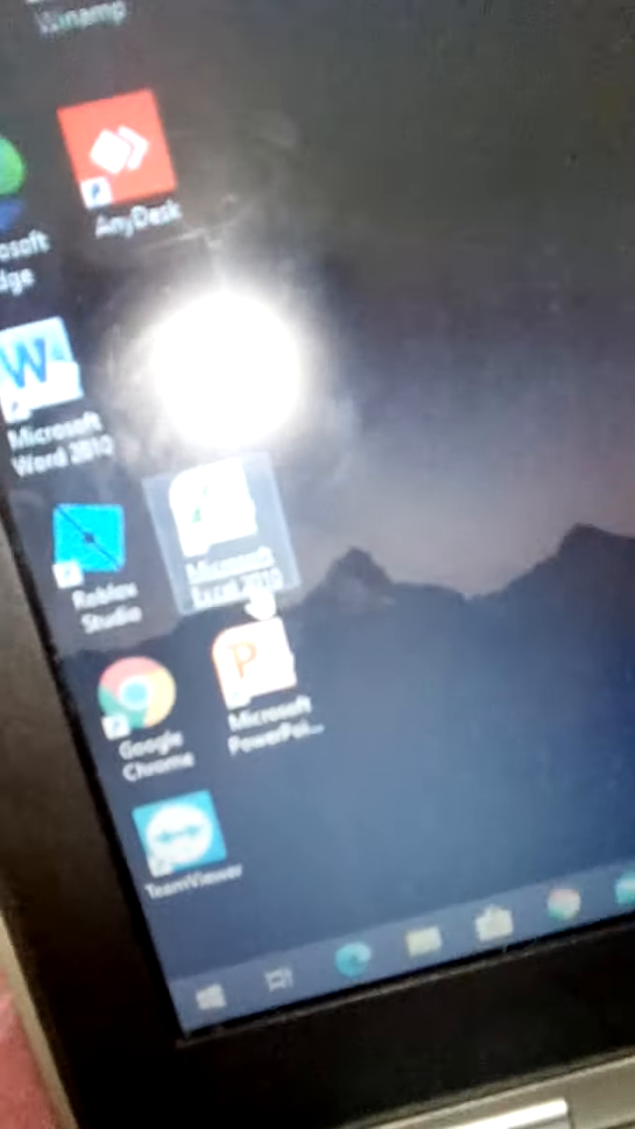
# Step: Launch Roblox Studio and review the publish form for 'rainbow pet land' with genre All
pyautogui.doubleClick(92, 547)
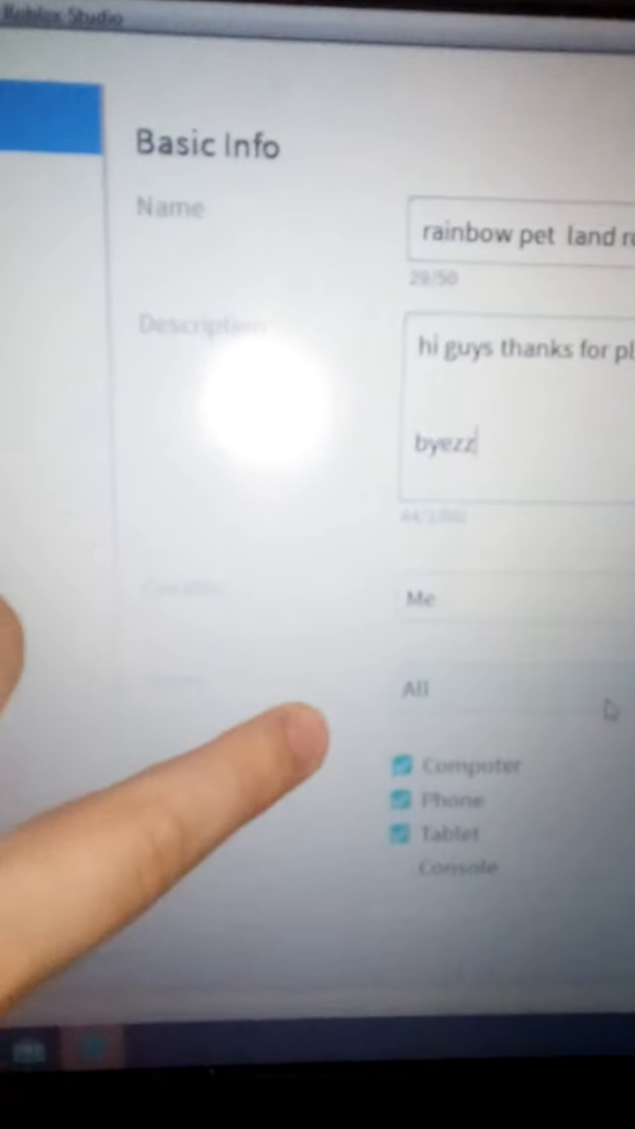
pyautogui.scroll(-3)
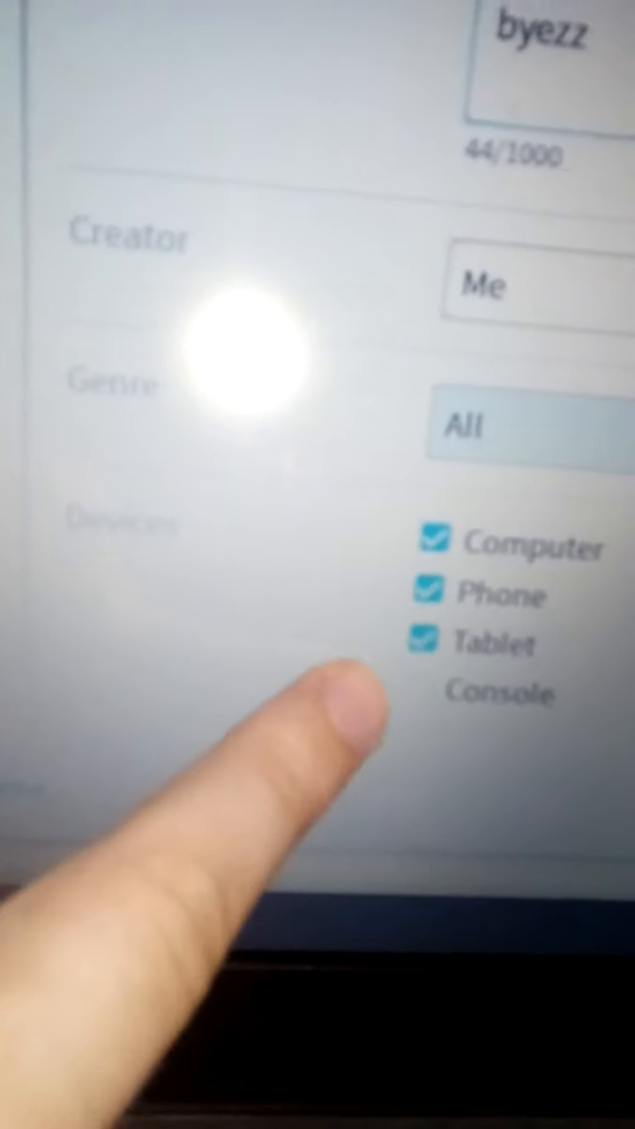